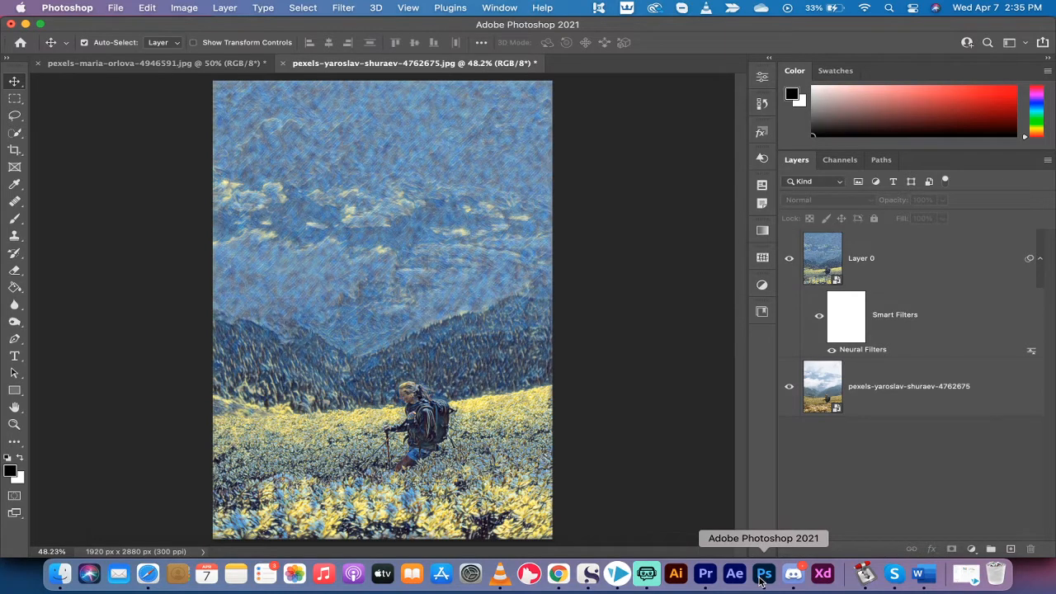
pyautogui.moveTo(789, 257)
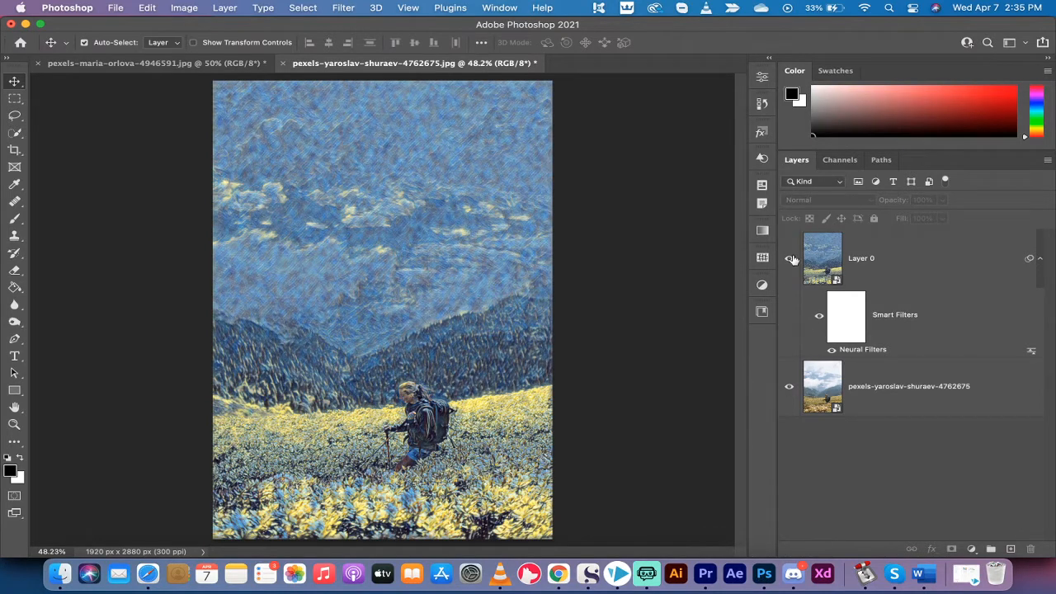
pyautogui.moveTo(790, 257)
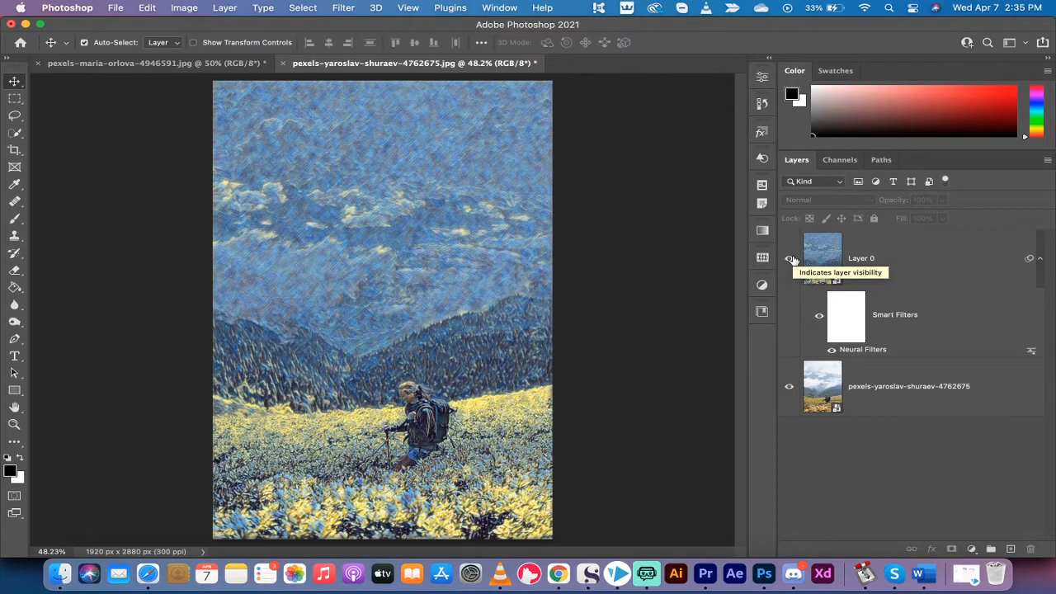
# Open pexels-yaroslav-shuraev-4762675.jpg from the Pictures folder into Camera Raw.
pyautogui.click(788, 257)
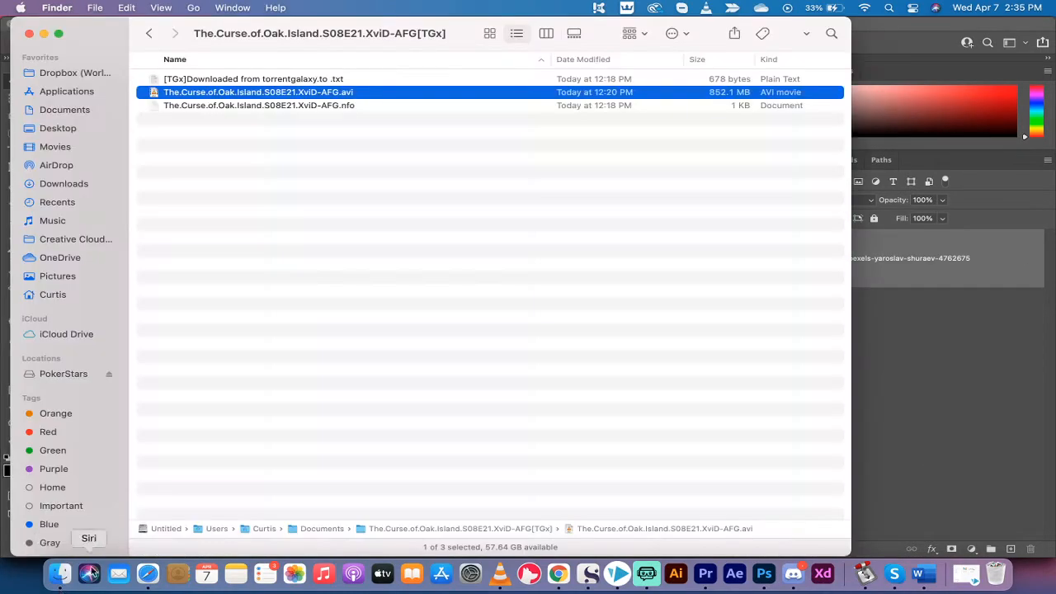
pyautogui.click(62, 183)
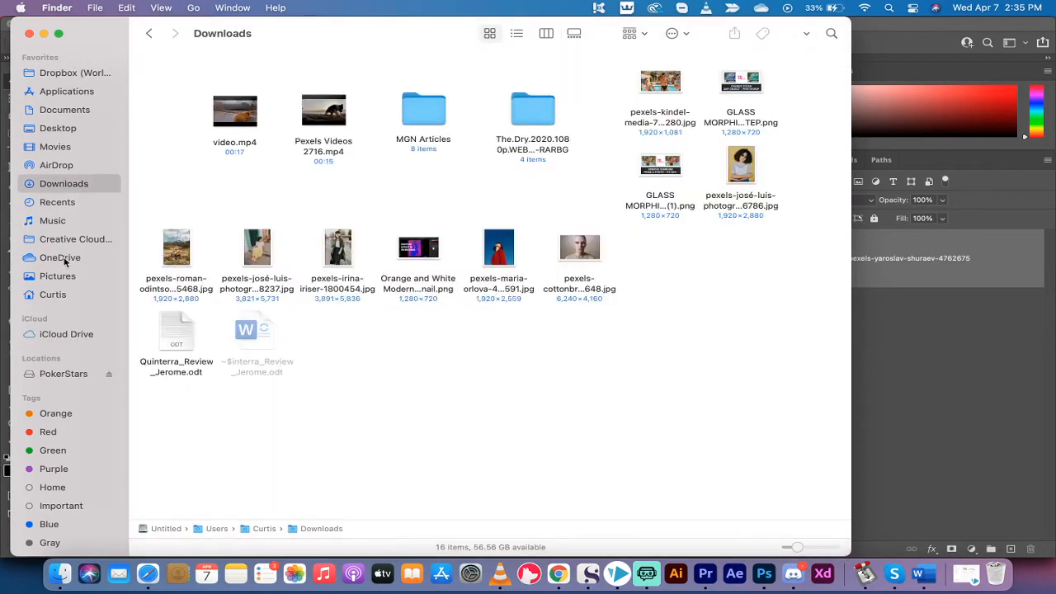
pyautogui.click(58, 275)
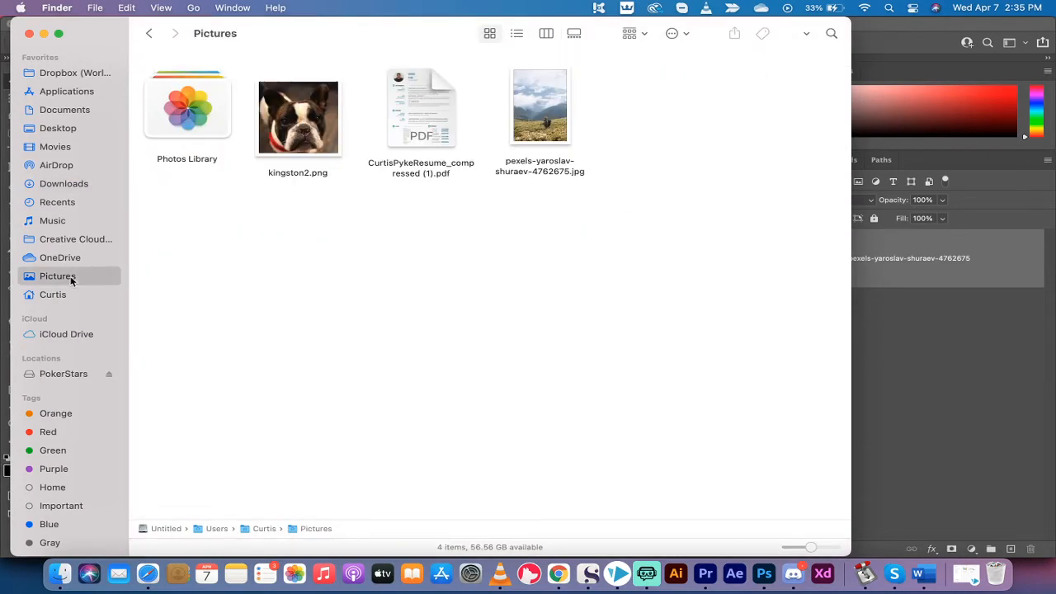
pyautogui.click(539, 106)
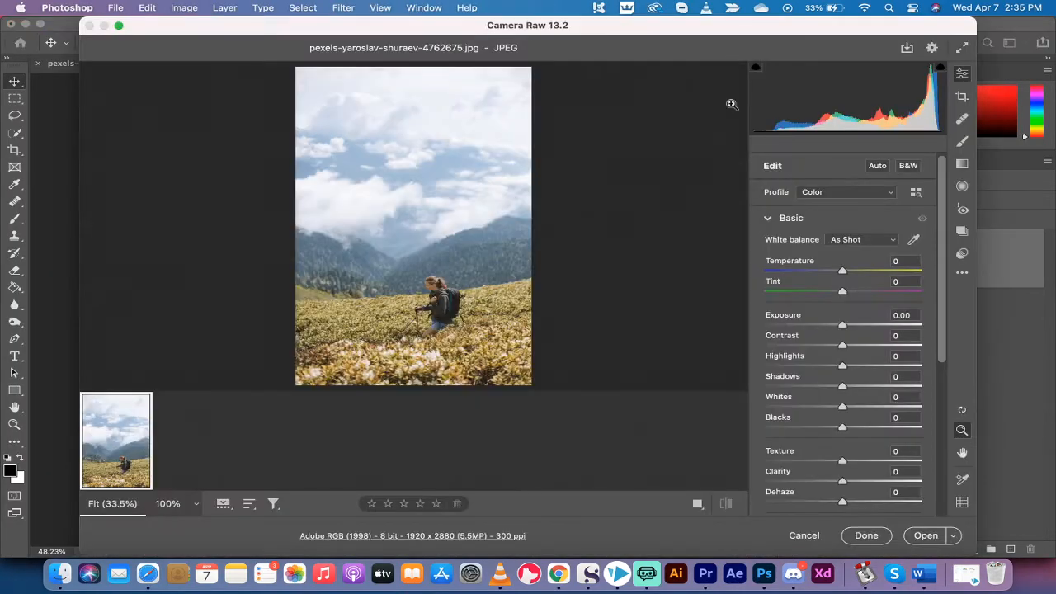
# Bring the Camera Raw image into Photoshop as a new document with Layer 0.
pyautogui.click(926, 534)
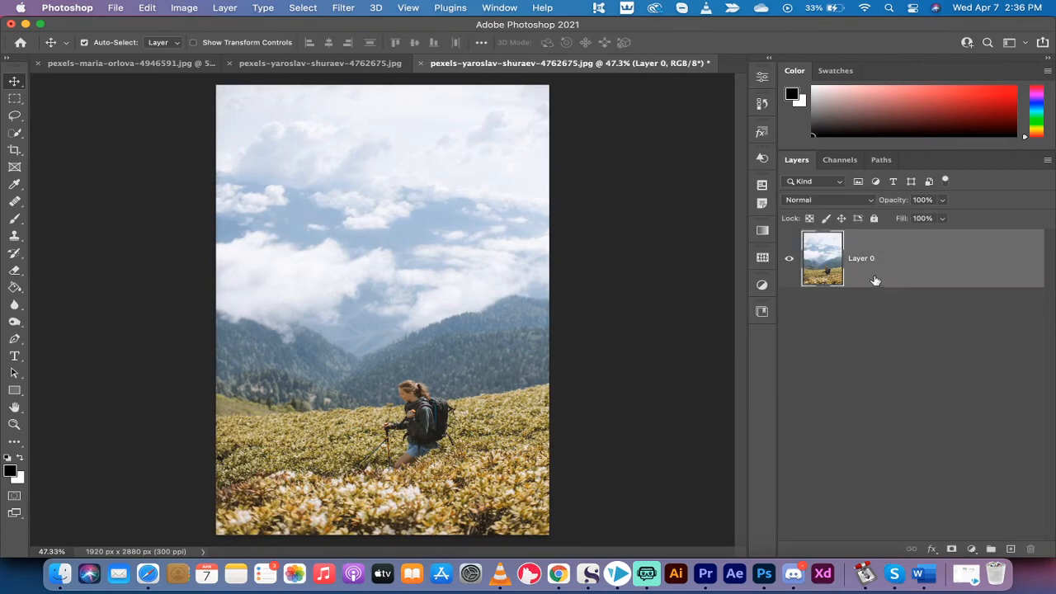
pyautogui.moveTo(871, 267)
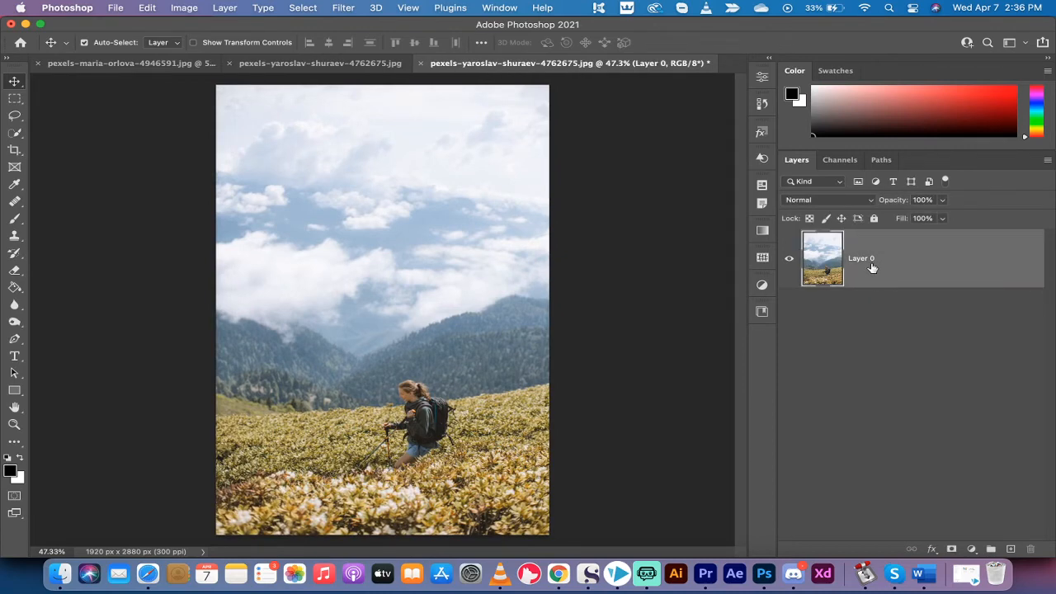
# Show the Properties panel with Quick Actions via the Window menu.
pyautogui.click(498, 7)
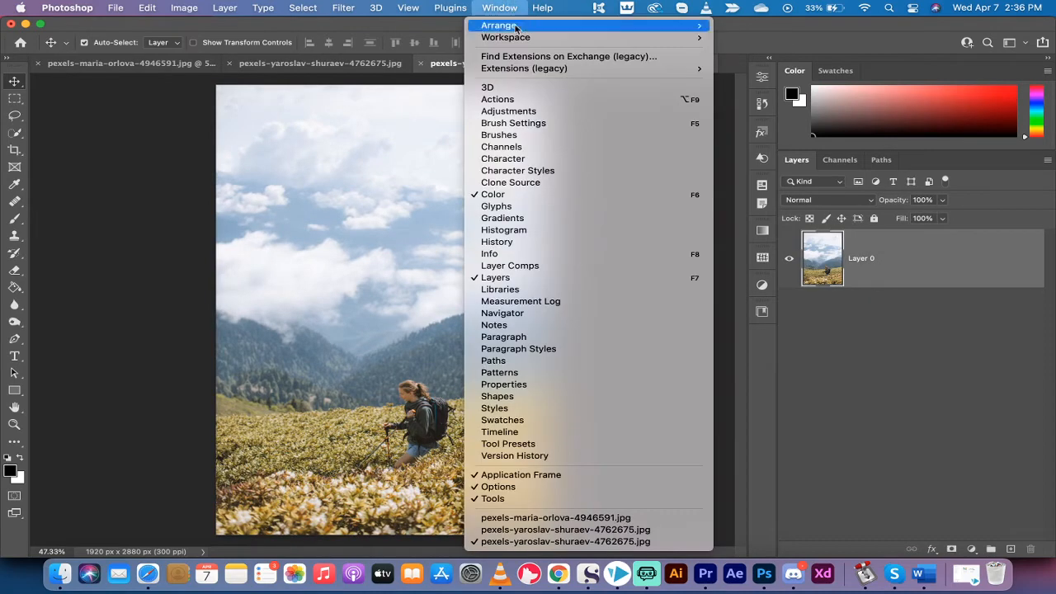
pyautogui.moveTo(564, 384)
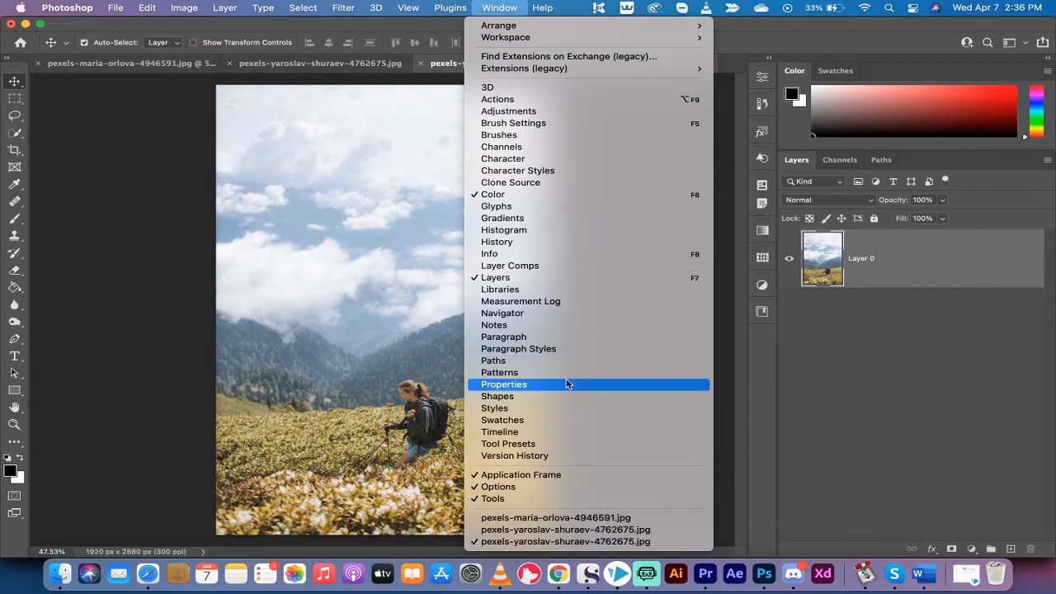
pyautogui.click(503, 384)
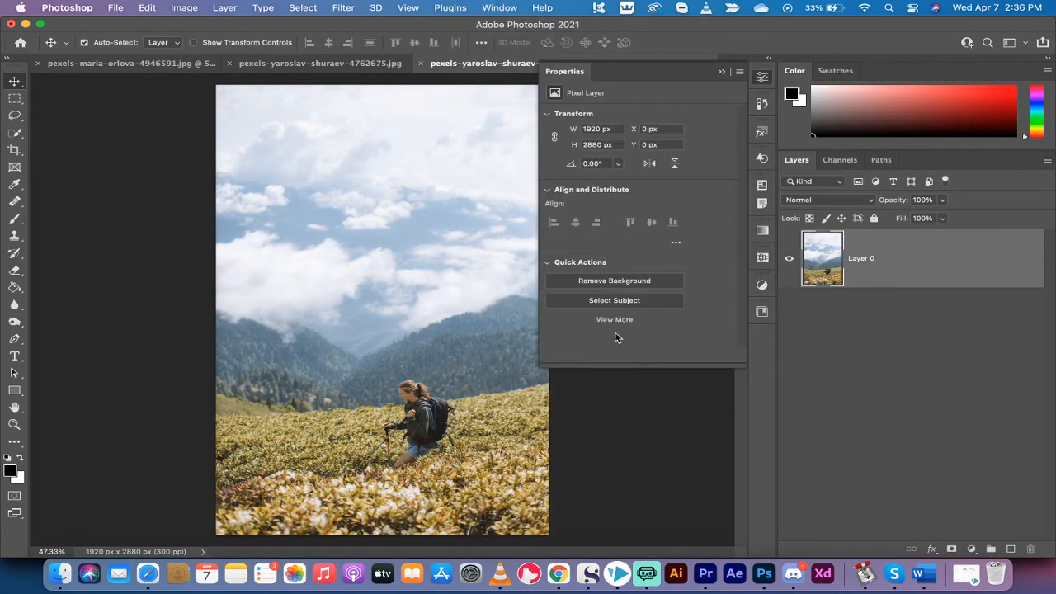
pyautogui.moveTo(665, 363)
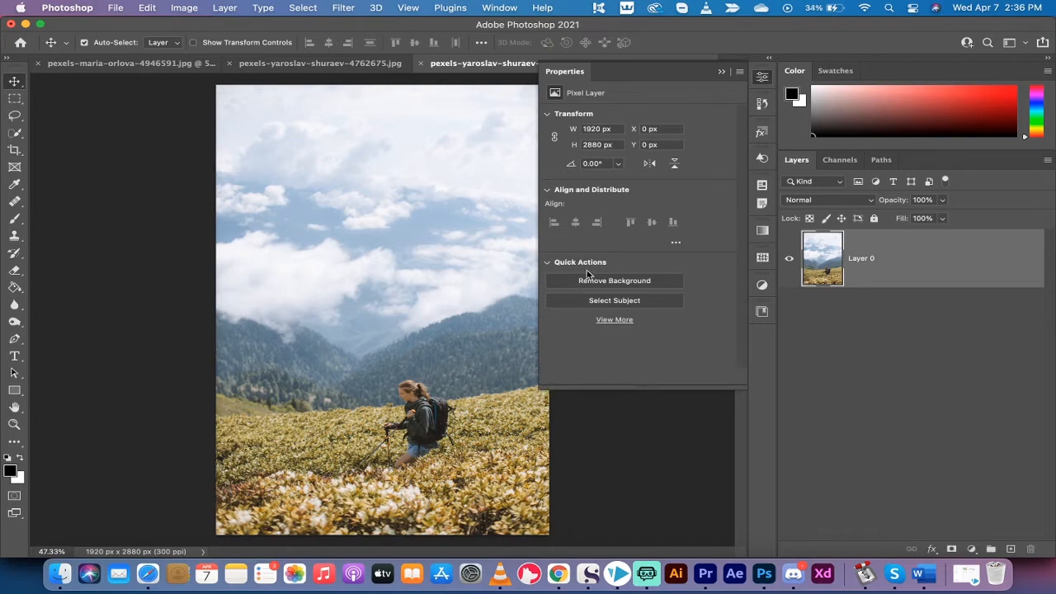
pyautogui.moveTo(614, 320)
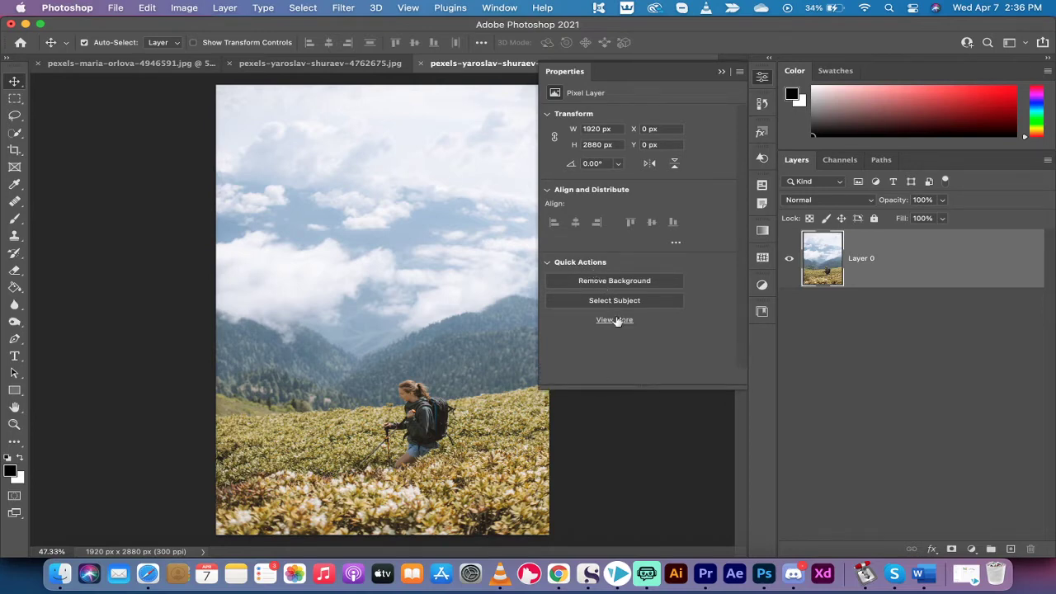
pyautogui.moveTo(614, 320)
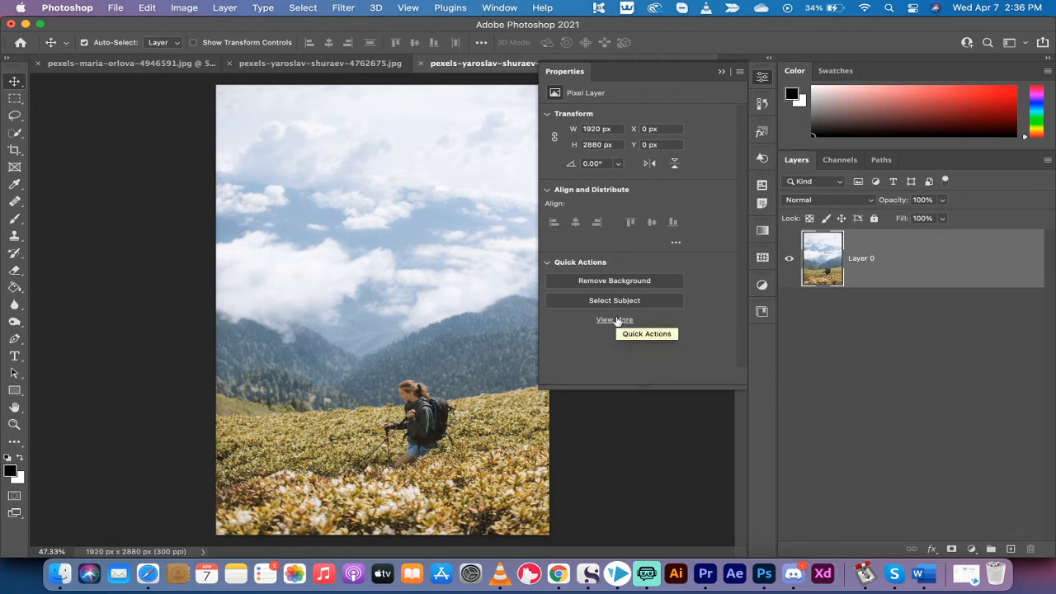
# Browse the Quick Actions list and apply the Swirling night sky filter to Layer 0.
pyautogui.click(613, 320)
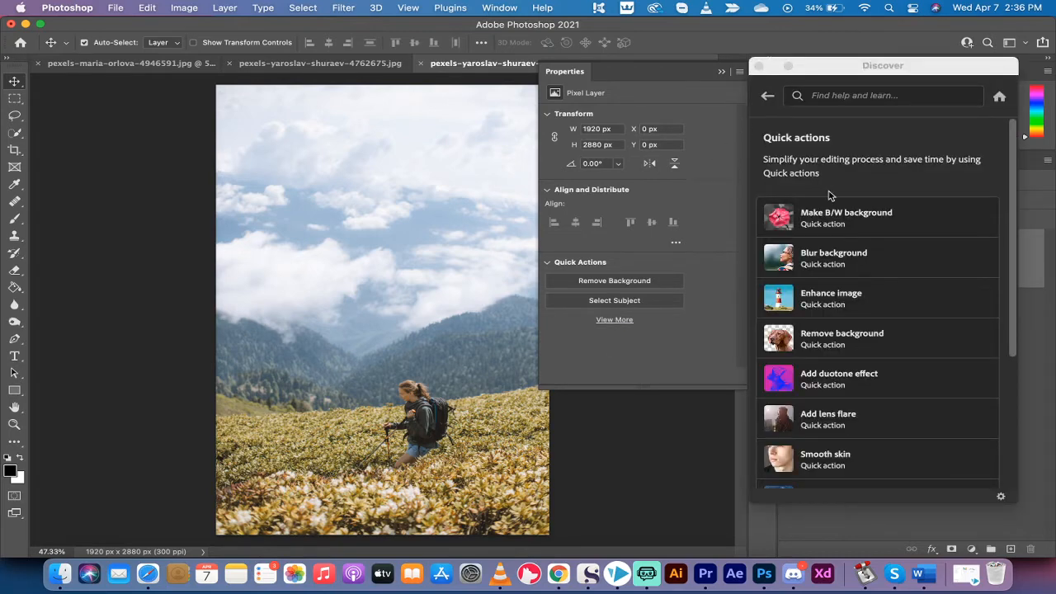
pyautogui.moveTo(844, 263)
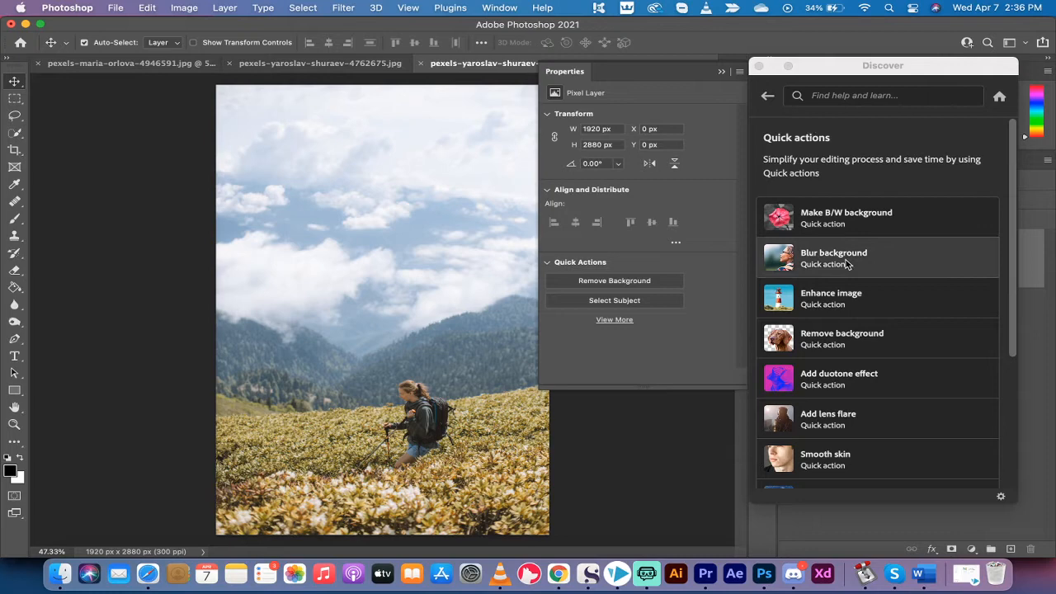
pyautogui.scroll(-3)
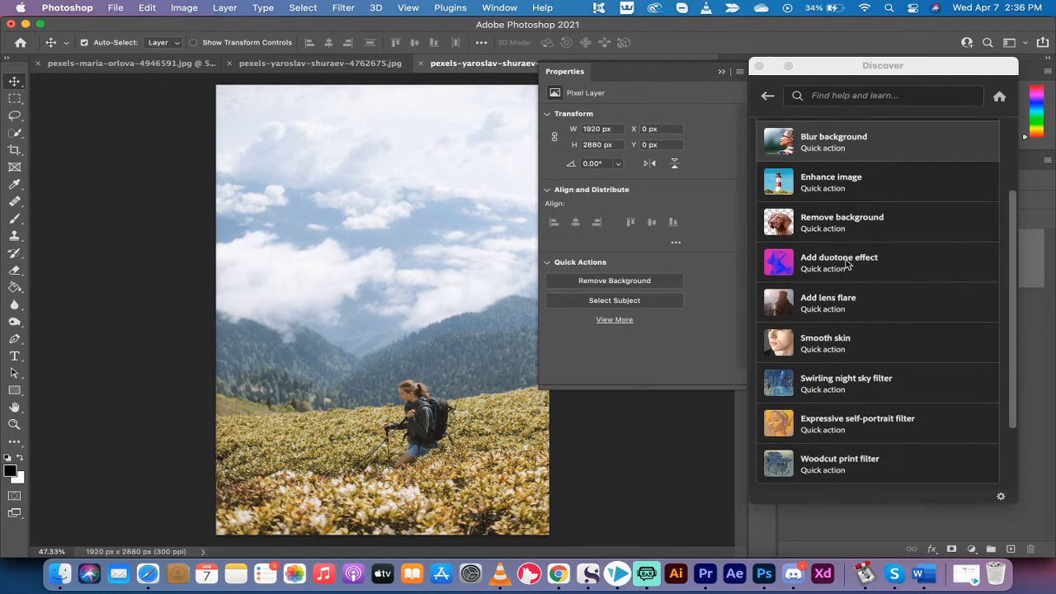
pyautogui.scroll(-3)
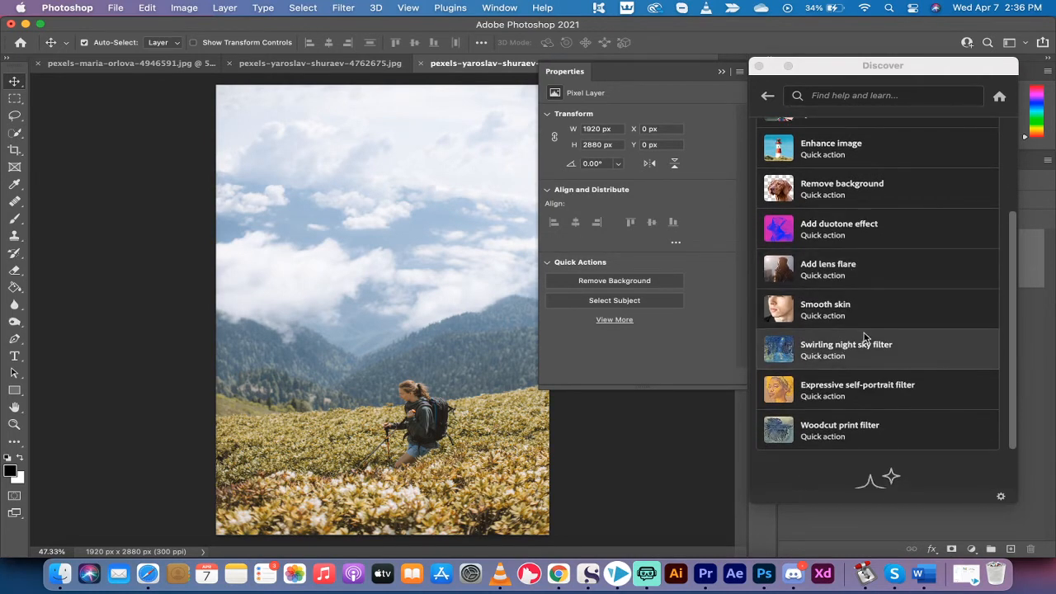
pyautogui.moveTo(831, 346)
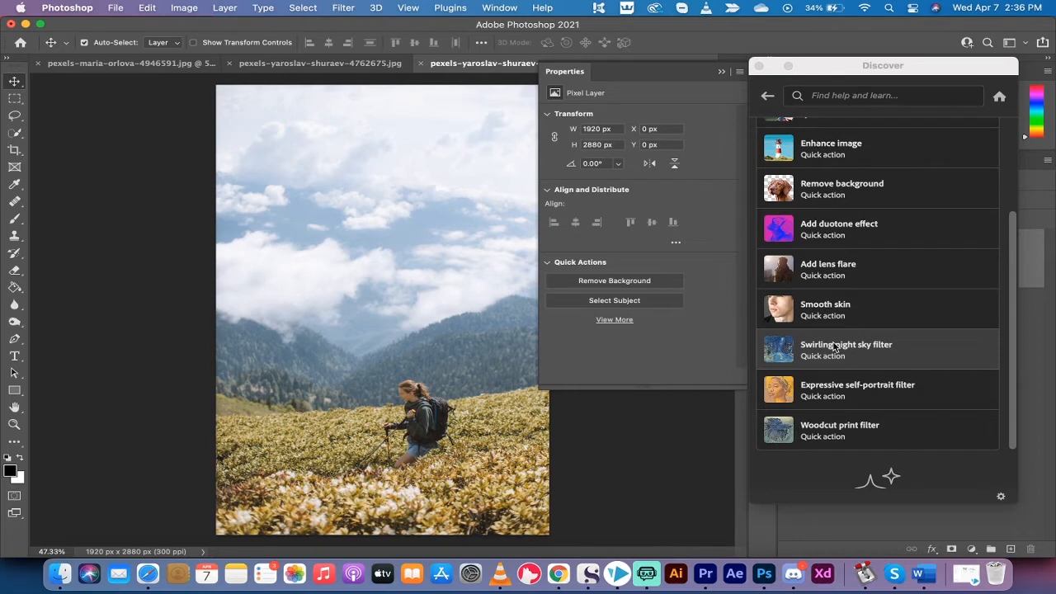
pyautogui.click(884, 94)
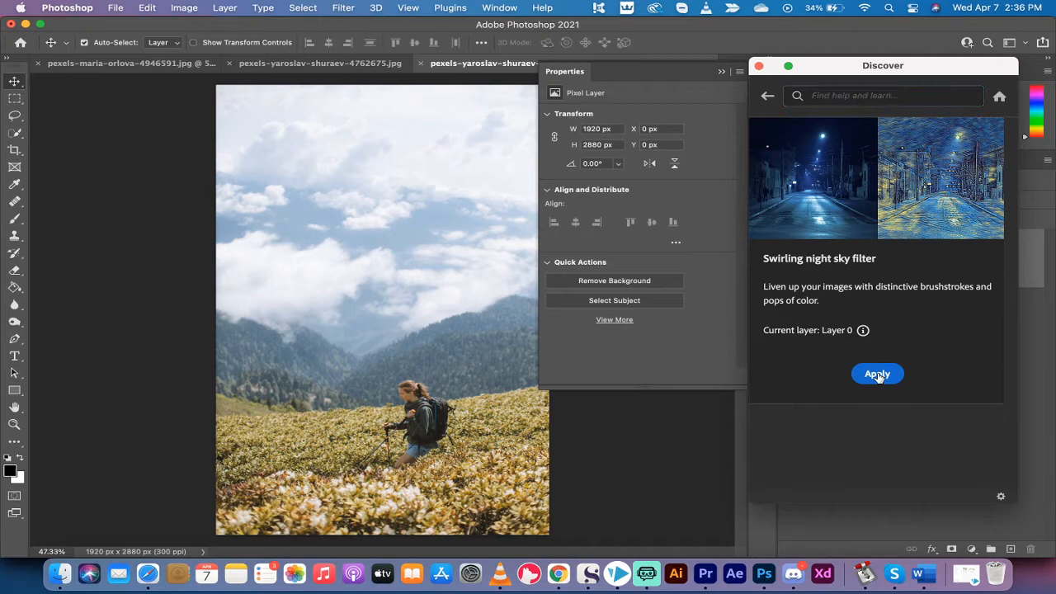
pyautogui.click(878, 373)
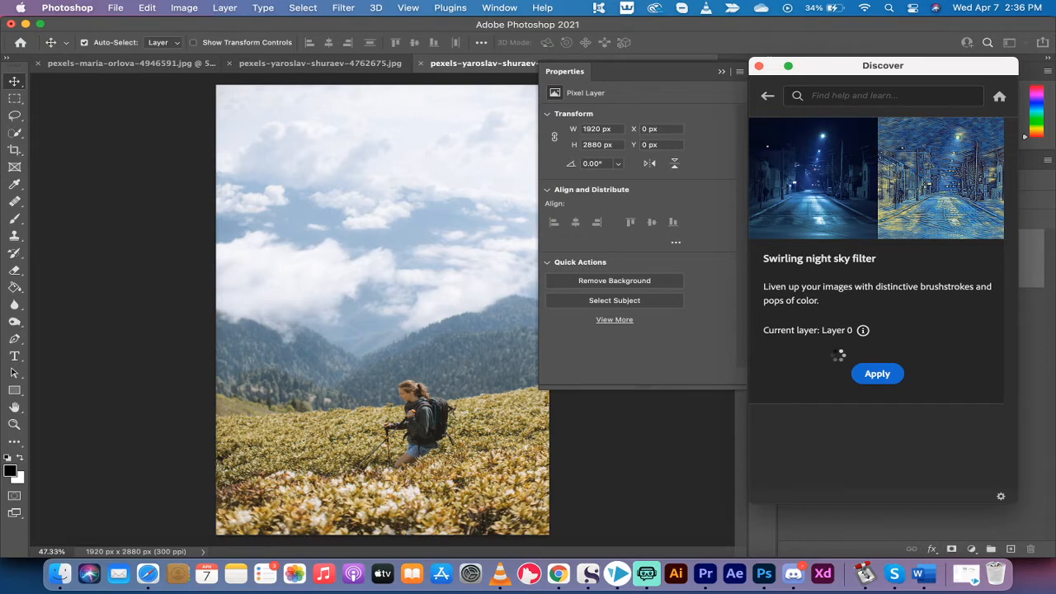
# Apply the Swirling night sky effect so Layer 0 carries a Neural Filters smart filter.
pyautogui.click(877, 373)
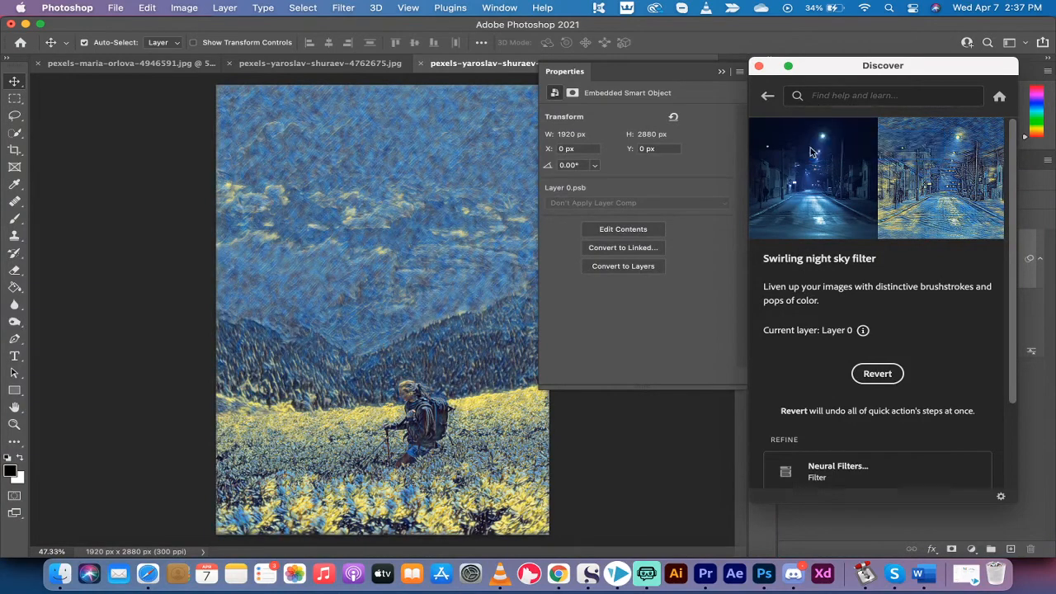
pyautogui.scroll(-3)
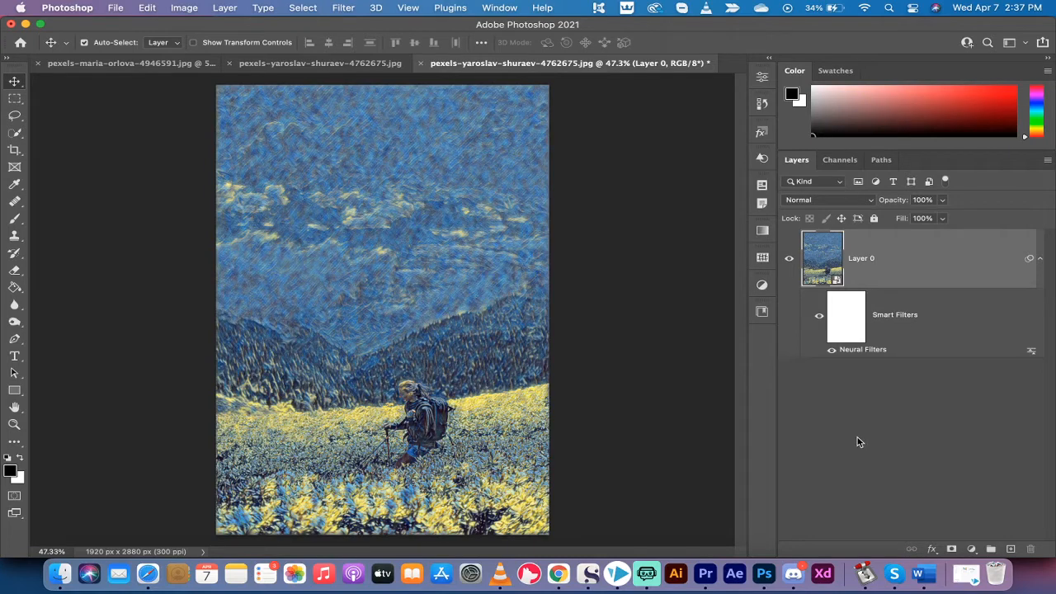
pyautogui.moveTo(874, 436)
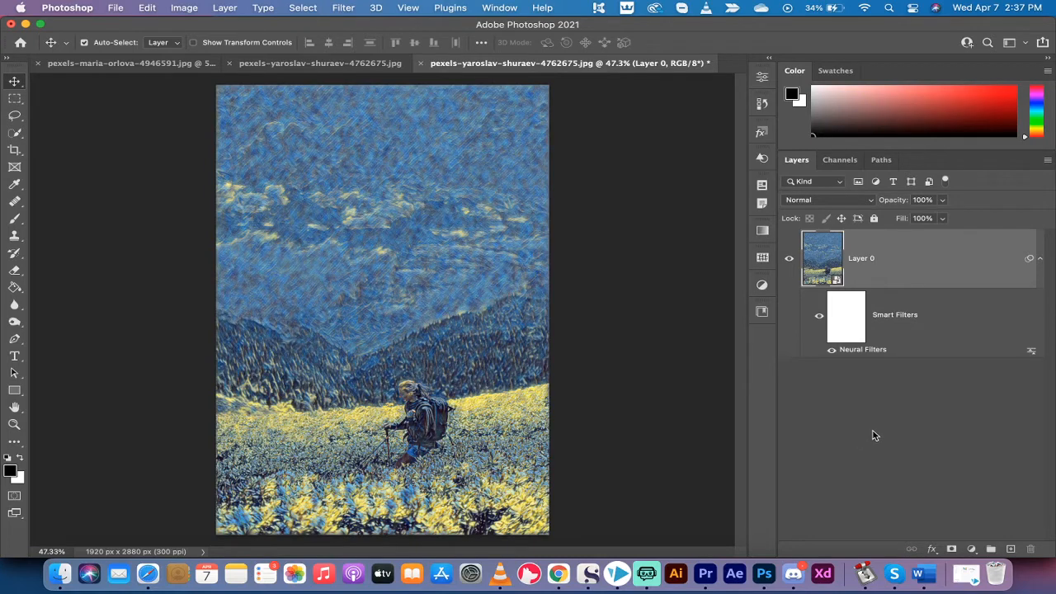
pyautogui.moveTo(868, 351)
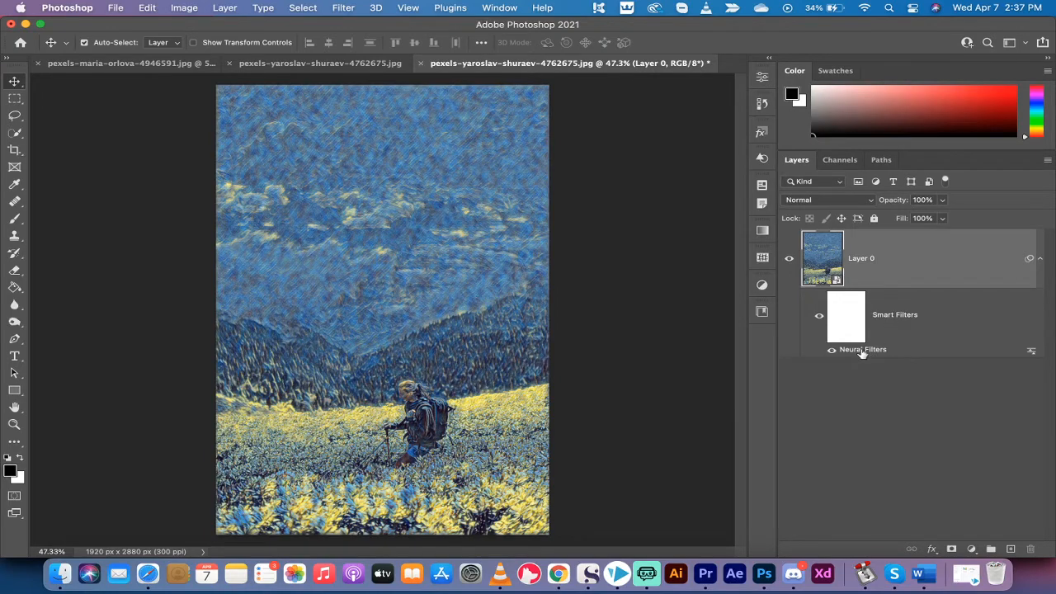
# Reopen the layer's Neural Filters and lower Style Transfer strength from 90 to 80.
pyautogui.click(861, 349)
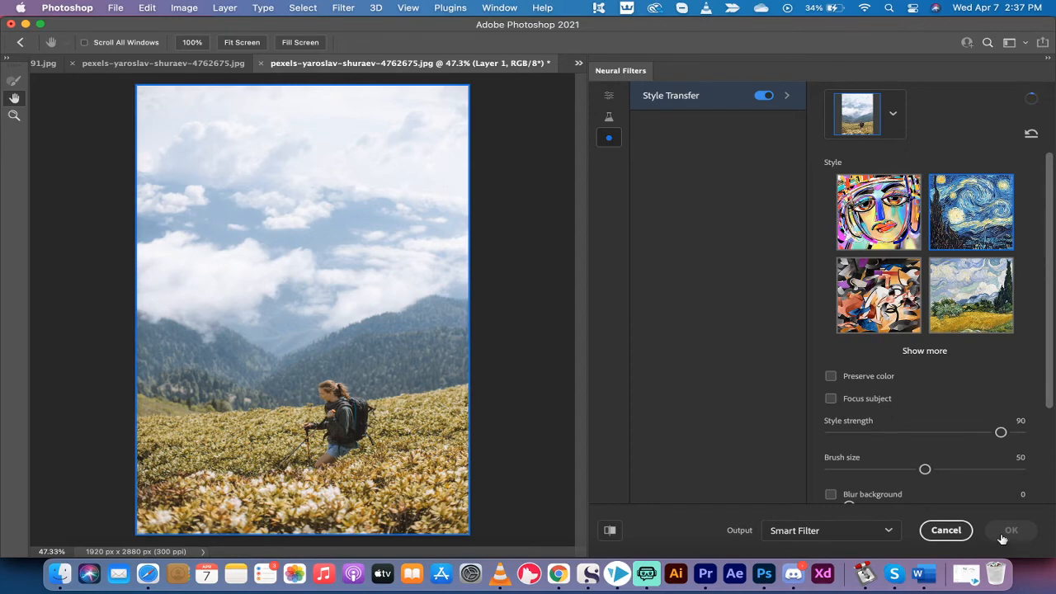
pyautogui.moveTo(1000, 432); pyautogui.dragTo(990, 432)
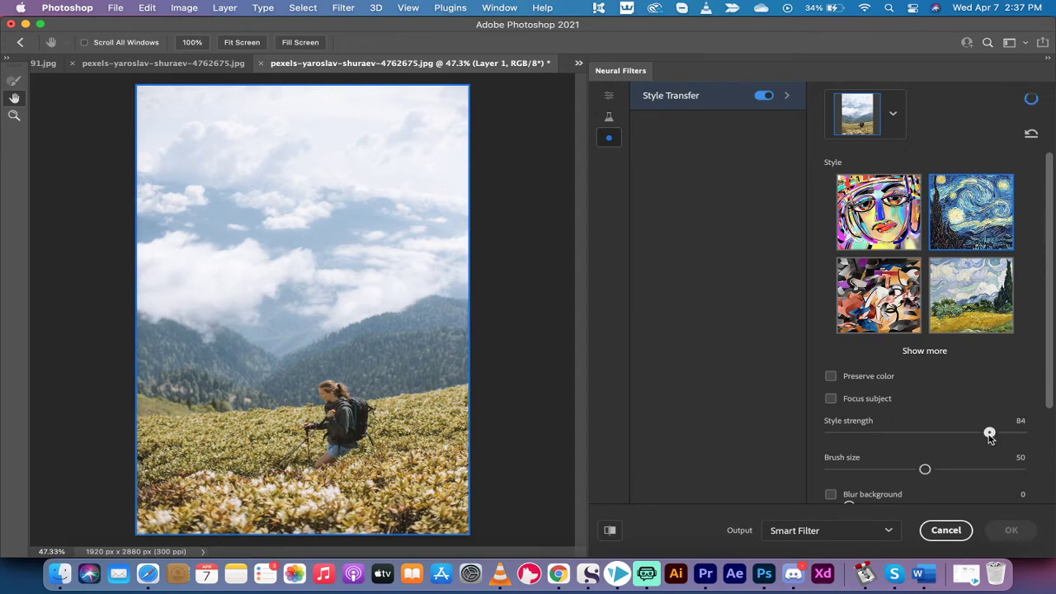
pyautogui.moveTo(989, 432); pyautogui.dragTo(979, 432)
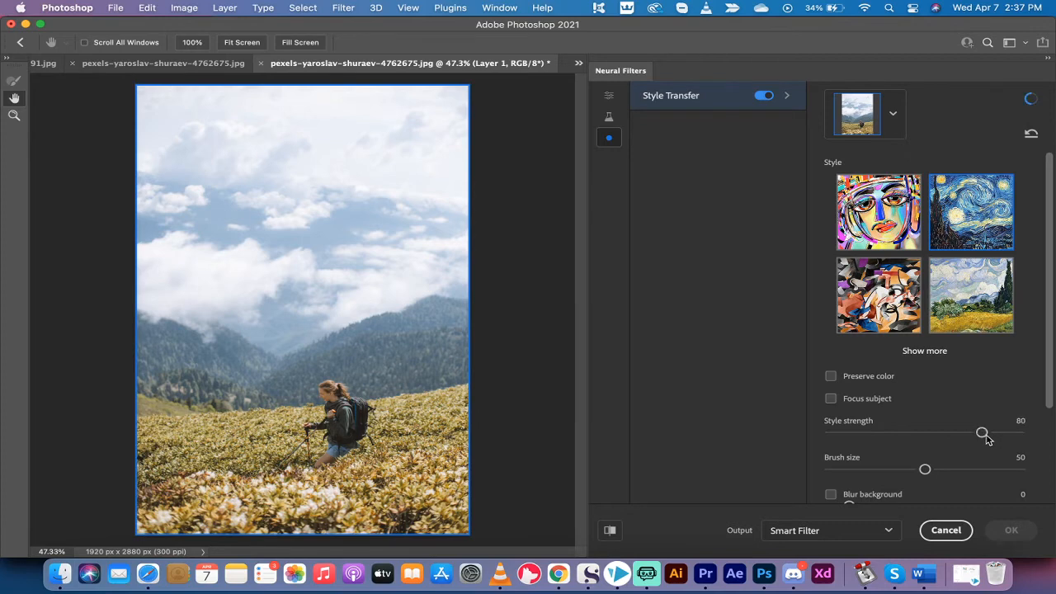
pyautogui.moveTo(987, 419)
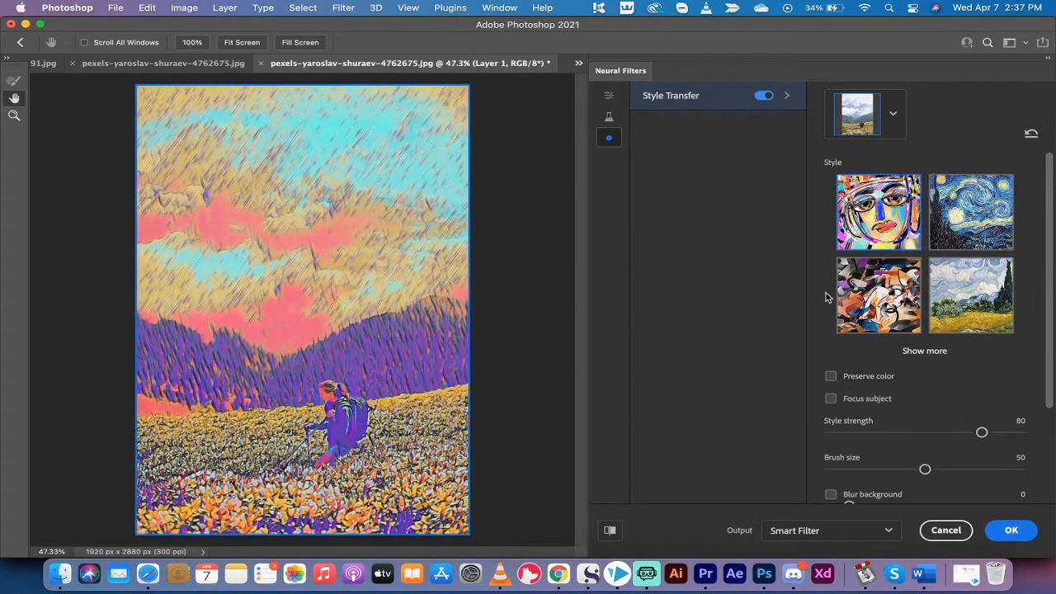
# Expand the Style Transfer gallery with Show more and scroll through the artwork styles.
pyautogui.click(923, 349)
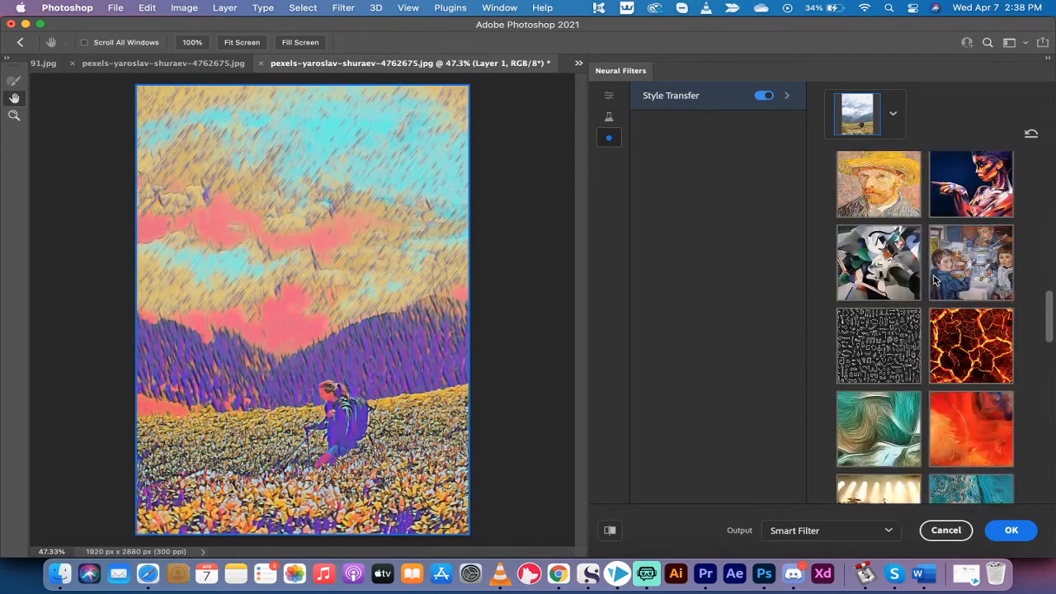
pyautogui.scroll(-3)
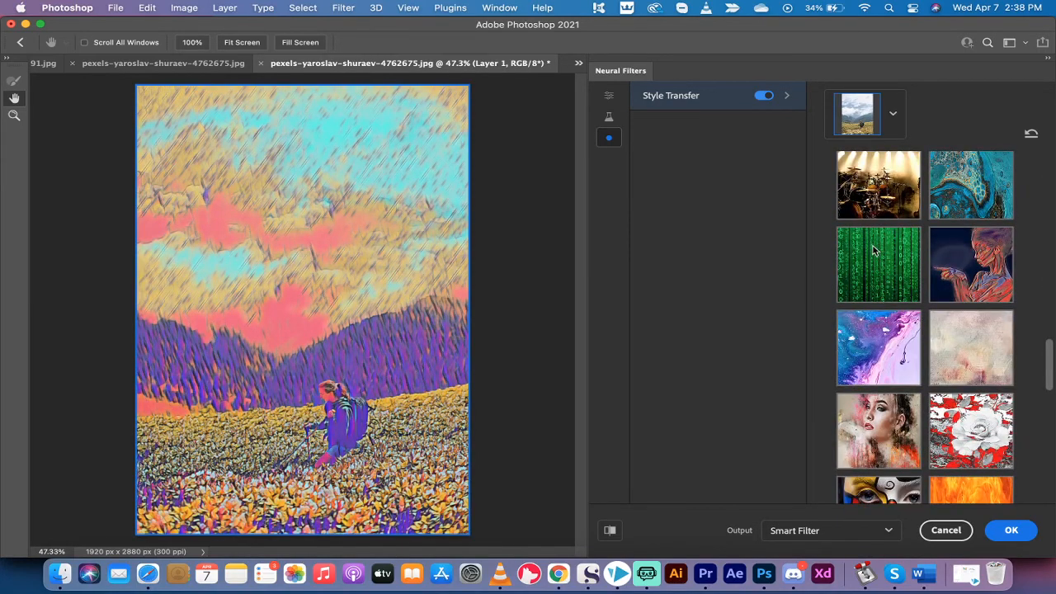
pyautogui.scroll(-3)
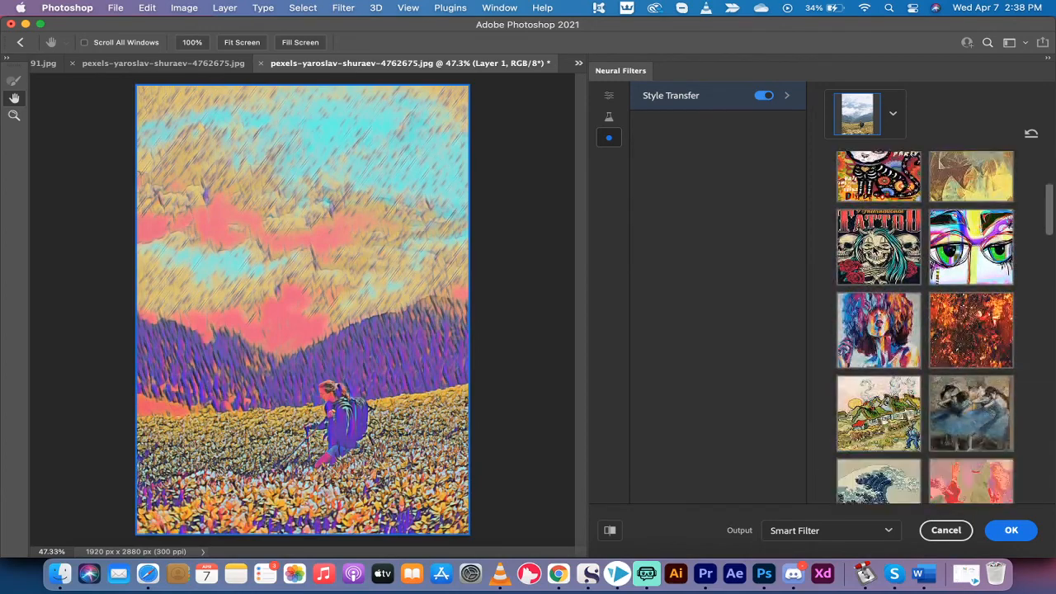
pyautogui.scroll(-3)
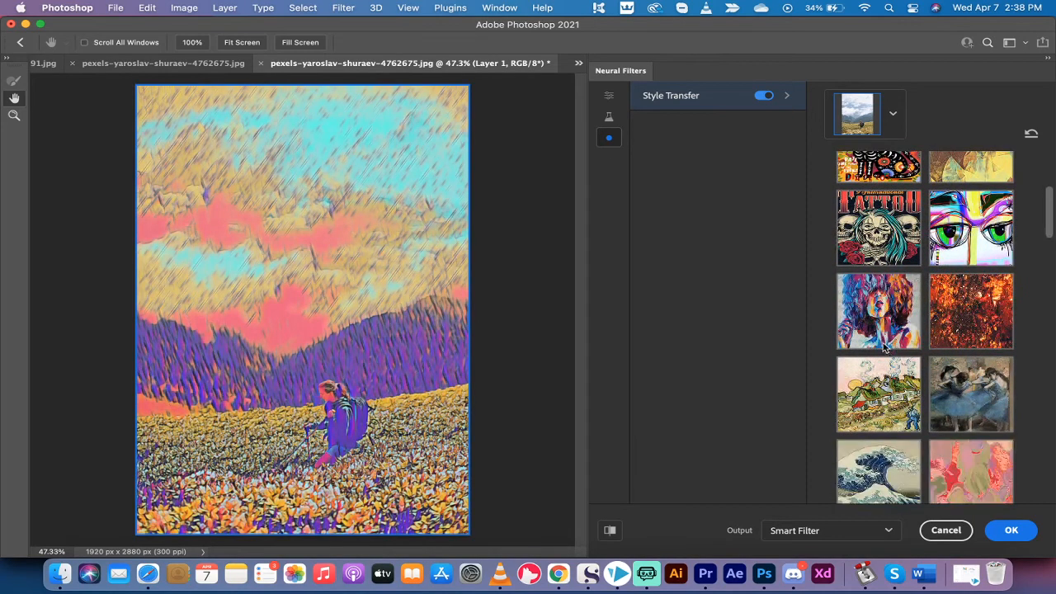
pyautogui.scroll(-3)
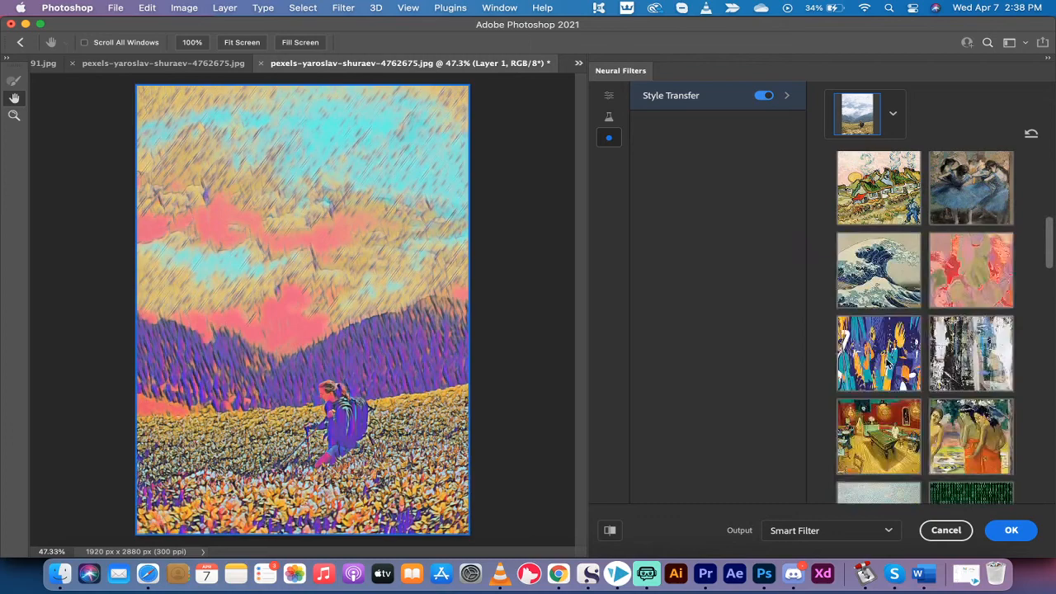
pyautogui.scroll(-3)
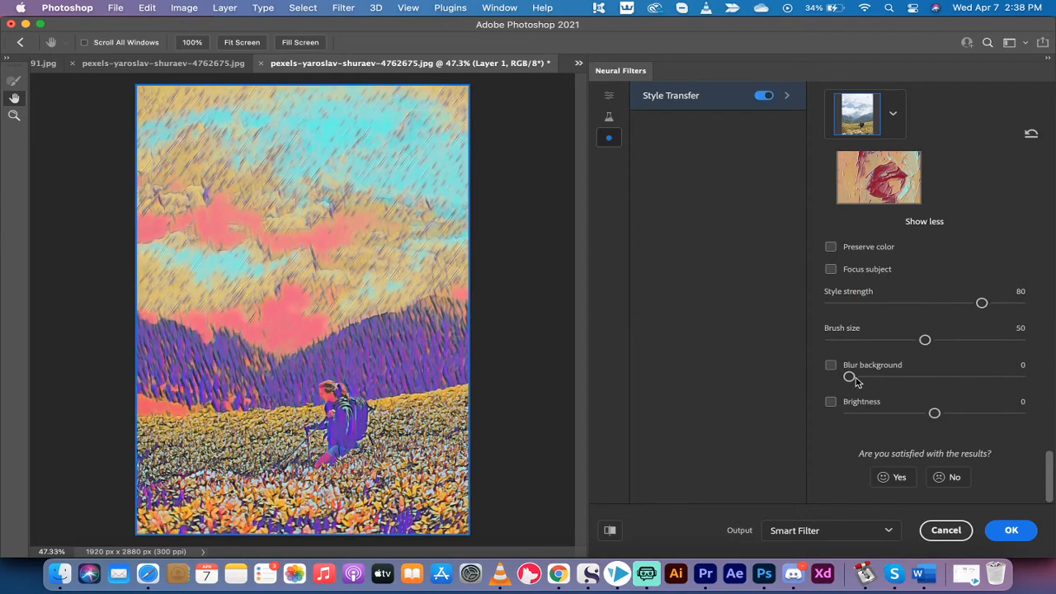
pyautogui.moveTo(935, 412)
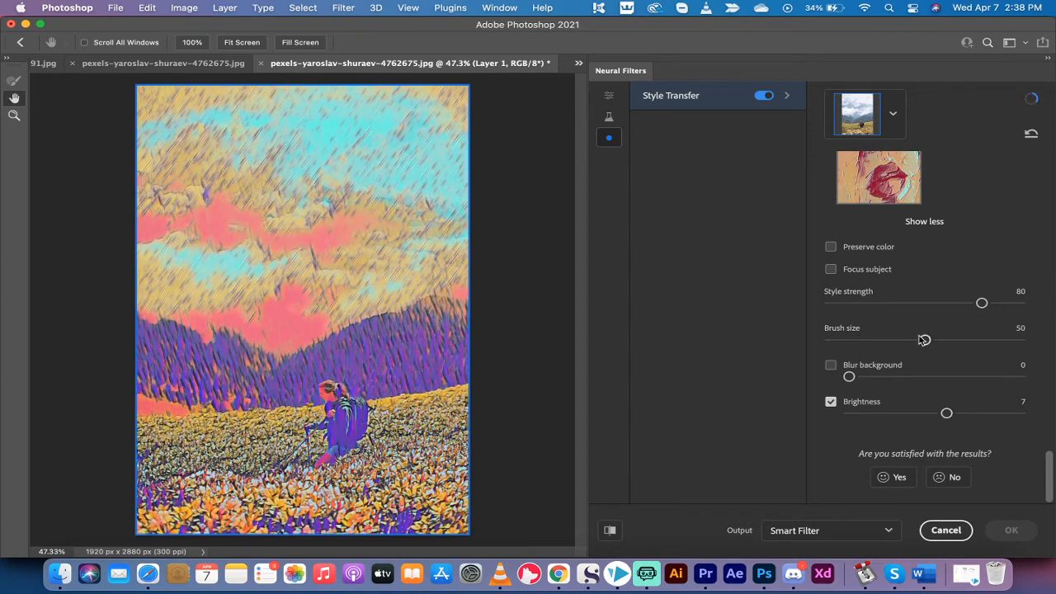
# Reduce the brush size to 34 and turn on Blur background.
pyautogui.moveTo(924, 340); pyautogui.dragTo(894, 339)
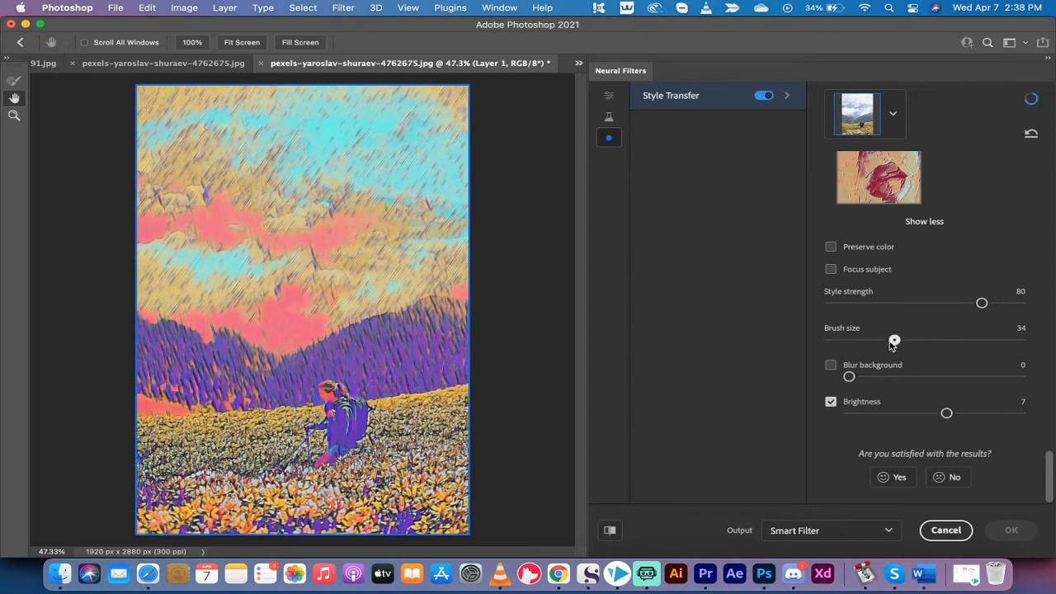
pyautogui.click(831, 364)
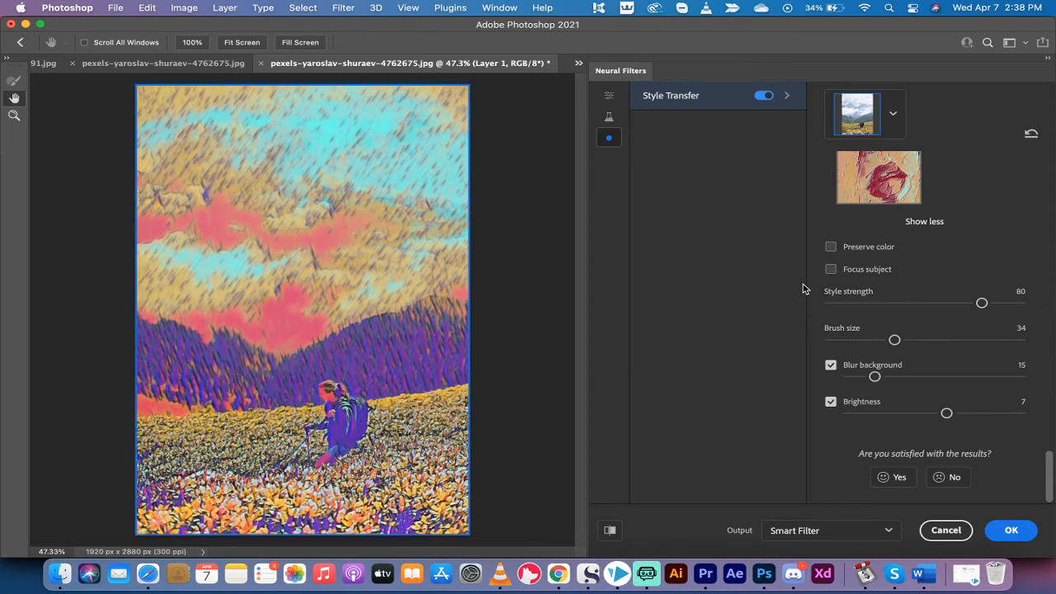
pyautogui.moveTo(709, 574)
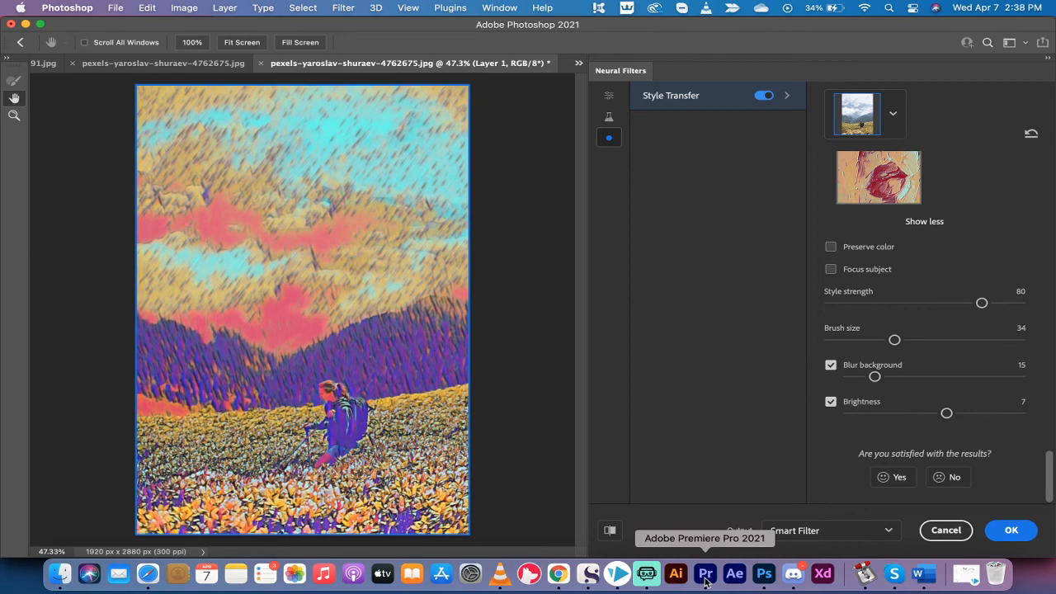
pyautogui.moveTo(647, 574)
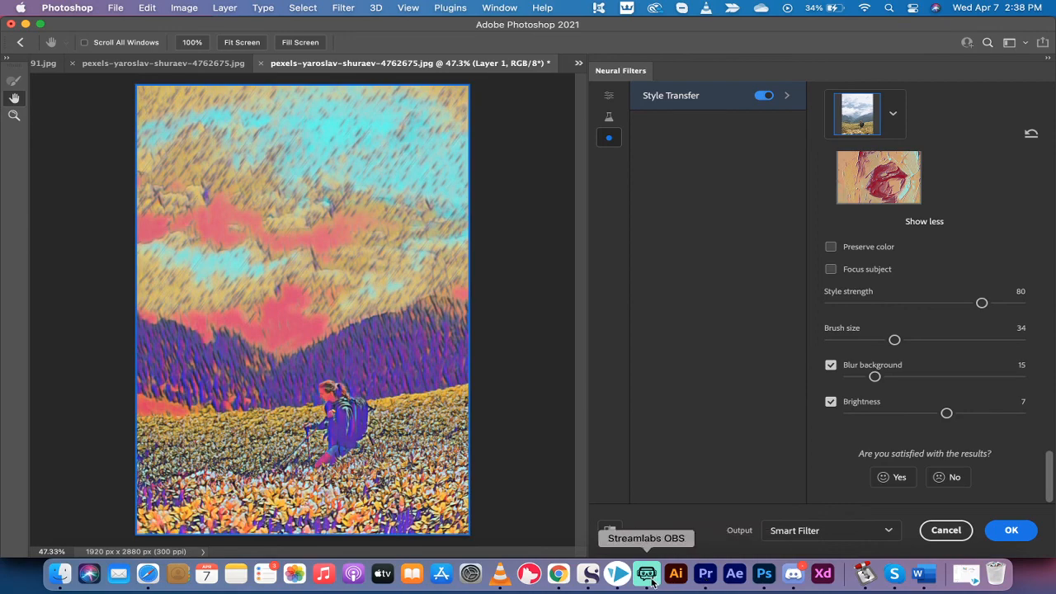